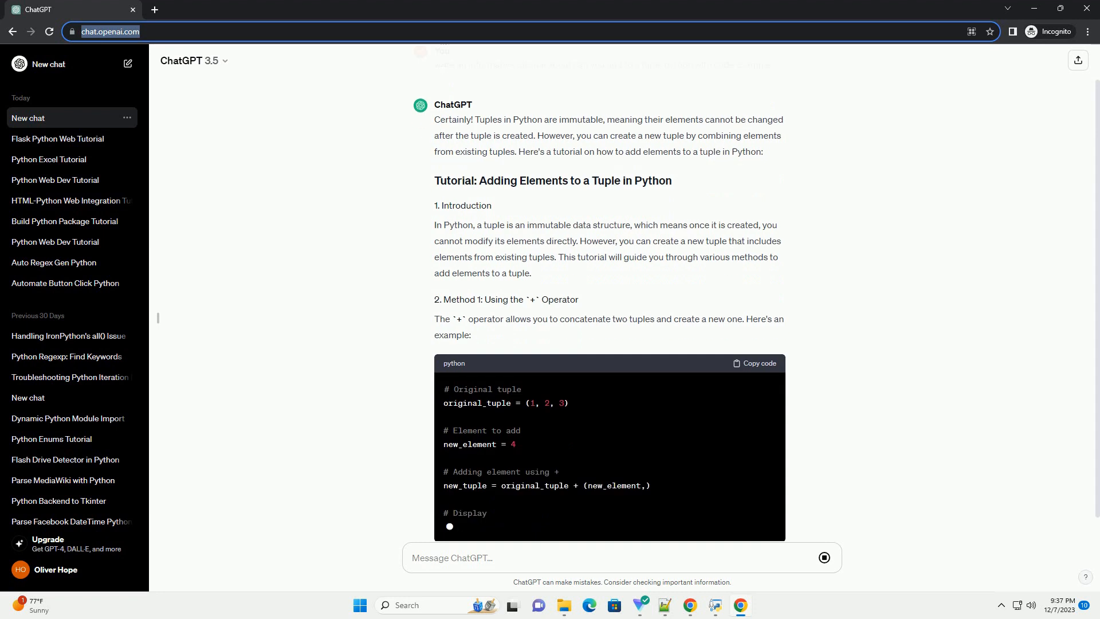
pyautogui.scroll(-3)
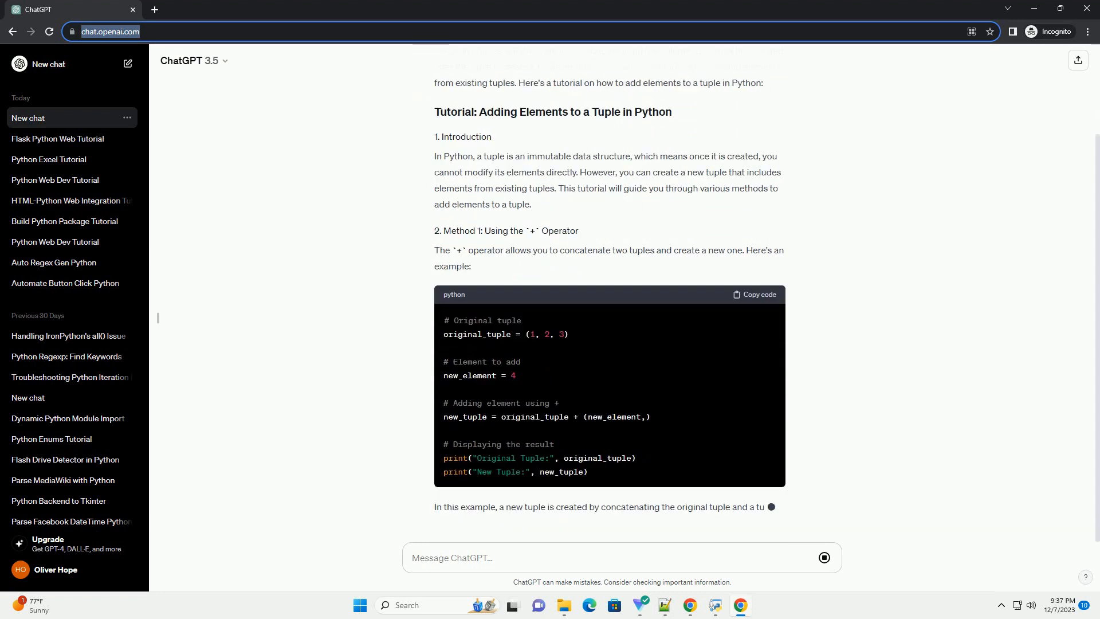
pyautogui.scroll(-3)
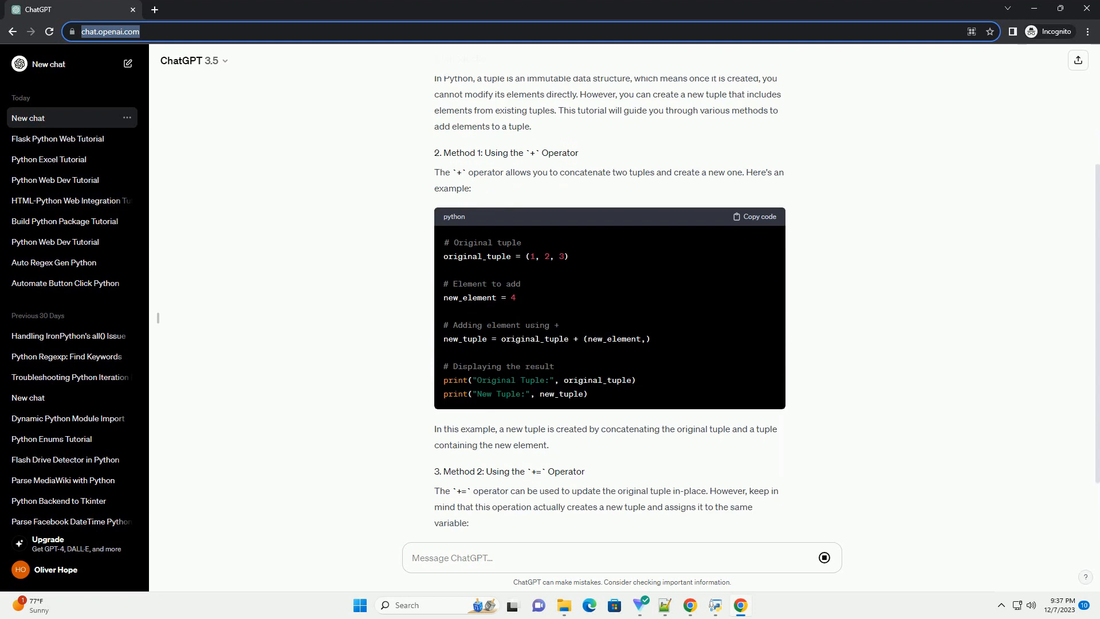
pyautogui.scroll(-3)
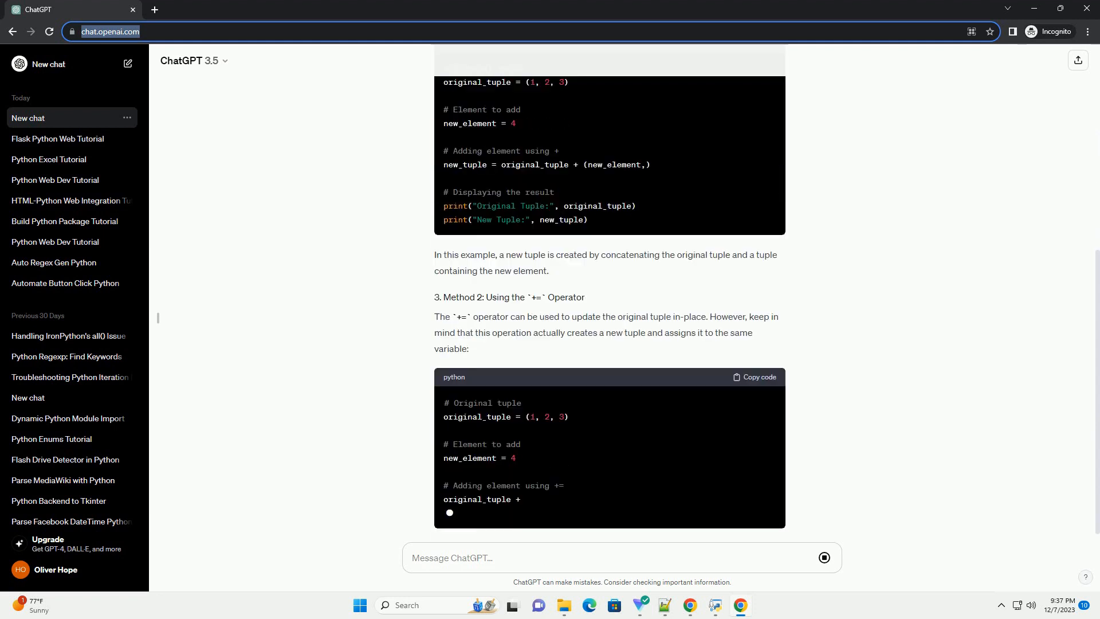